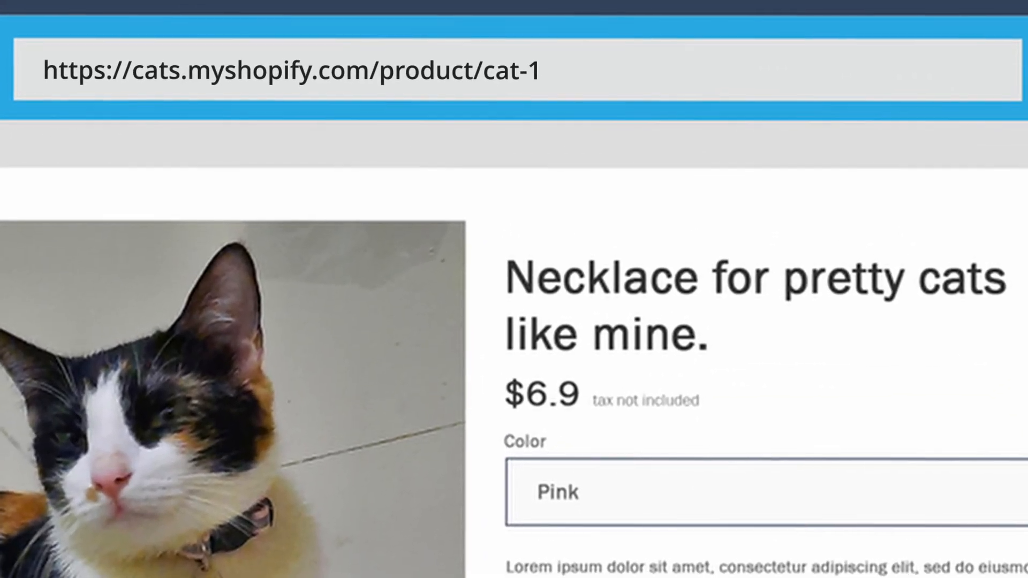
Step: Go to the shop object page's shop.address.city entry in the Liquid docs
double_click(401, 72)
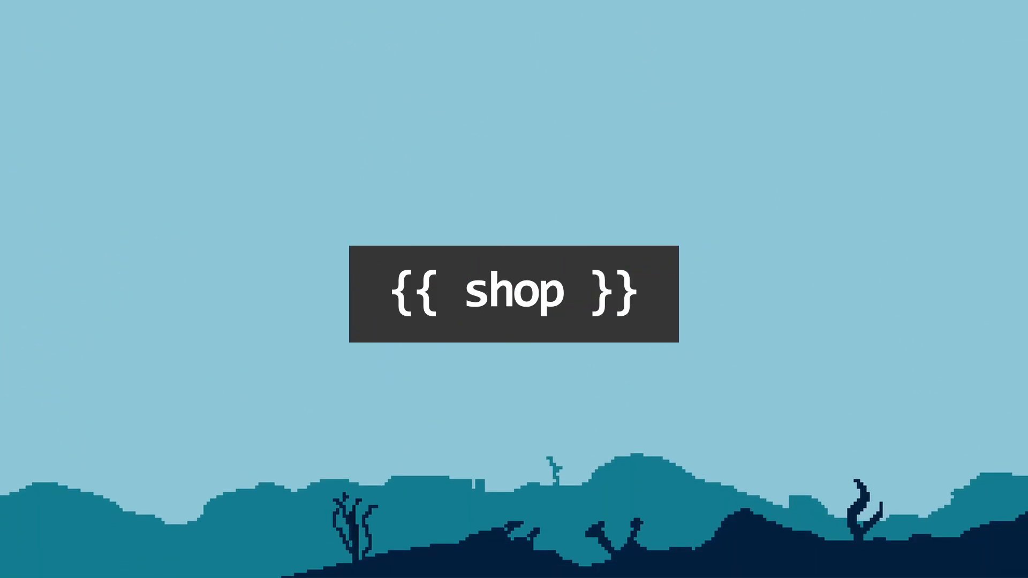
text(.)
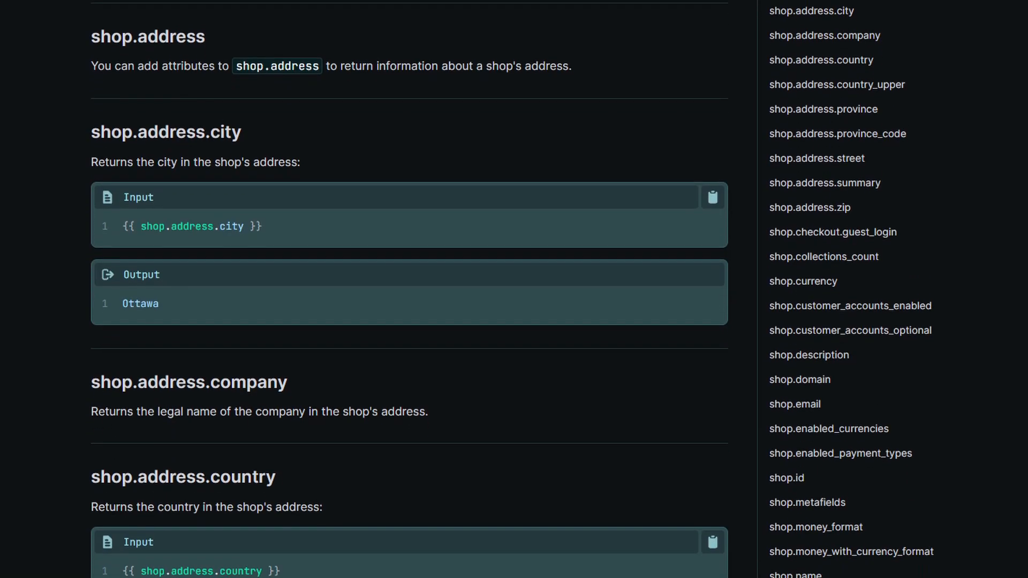
Step: Scroll past country and country_upper to the shop.address.province and province_code examples
scroll(down, 3)
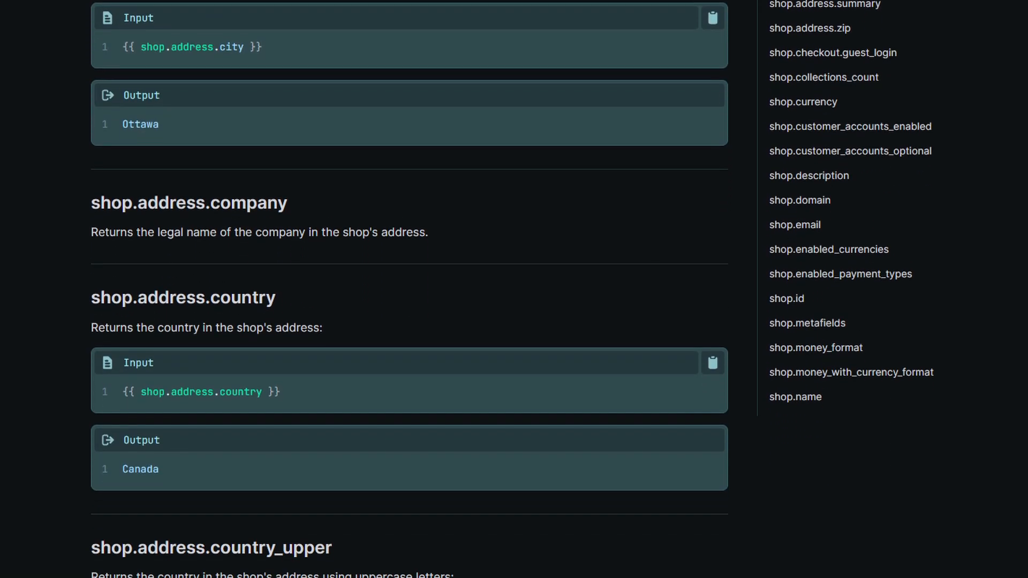
scroll(down, 3)
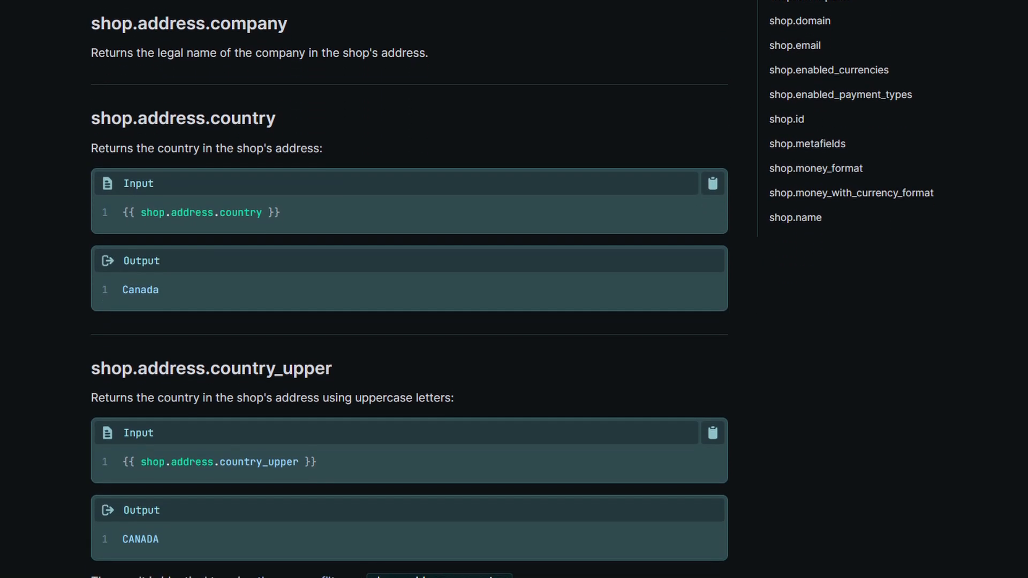
scroll(down, 3)
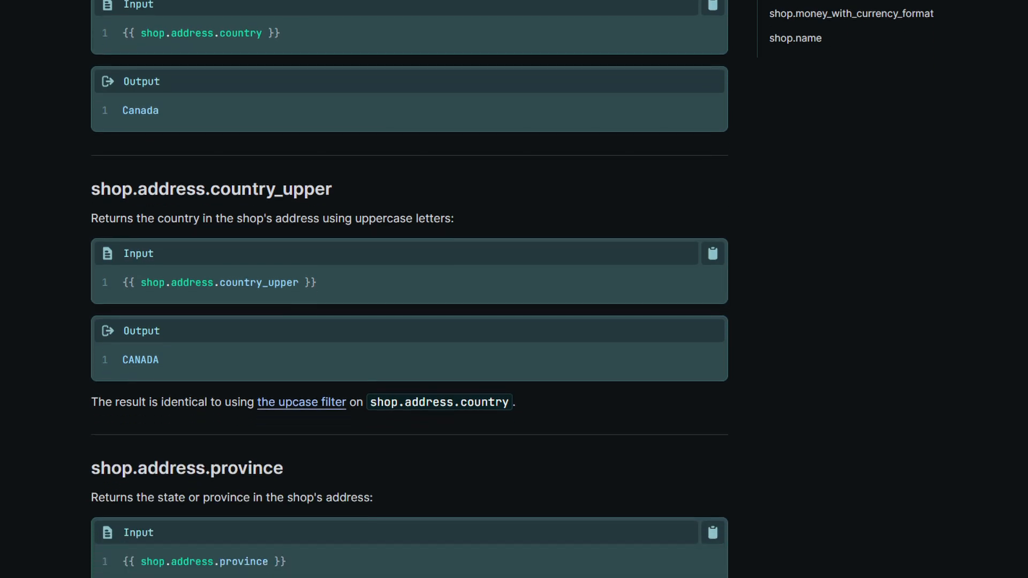
scroll(down, 3)
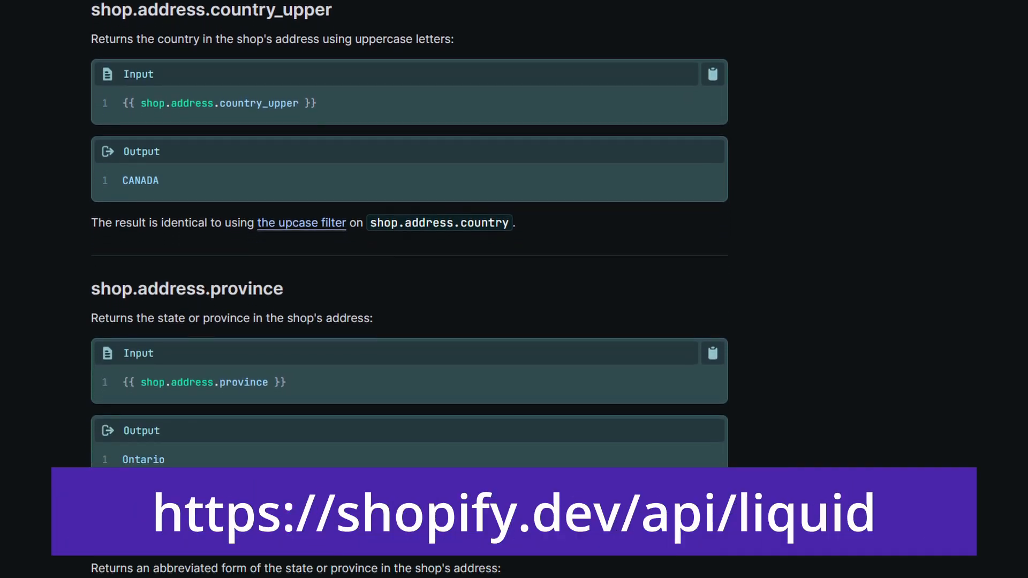
scroll(down, 3)
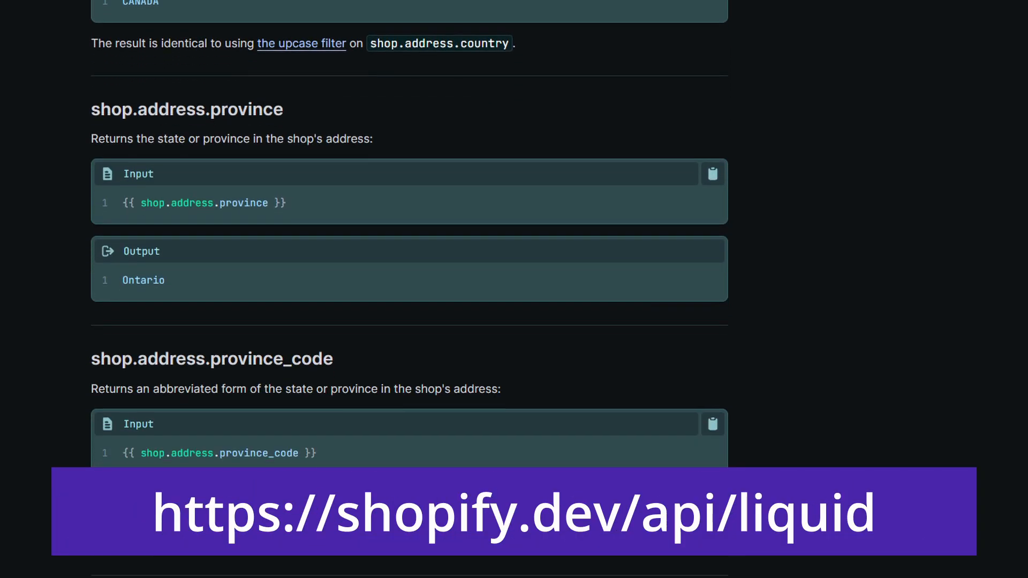
scroll(down, 3)
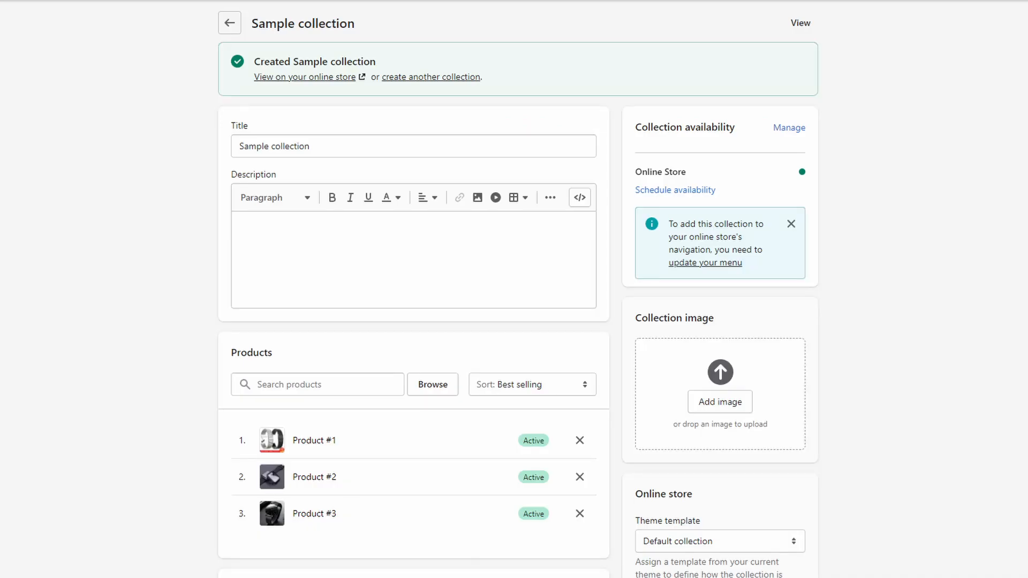
Step: Scroll down the saved Sample collection page showing Product #1, #2 and #3
scroll(down, 3)
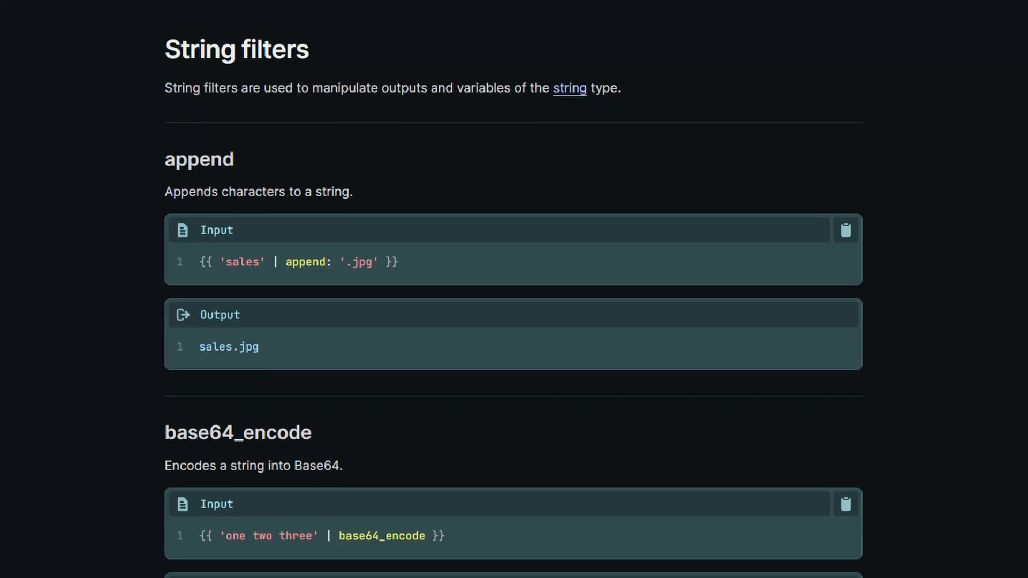
Step: Scroll past the String and Array filters to the asset_url and asset_img_url examples
scroll(down, 3)
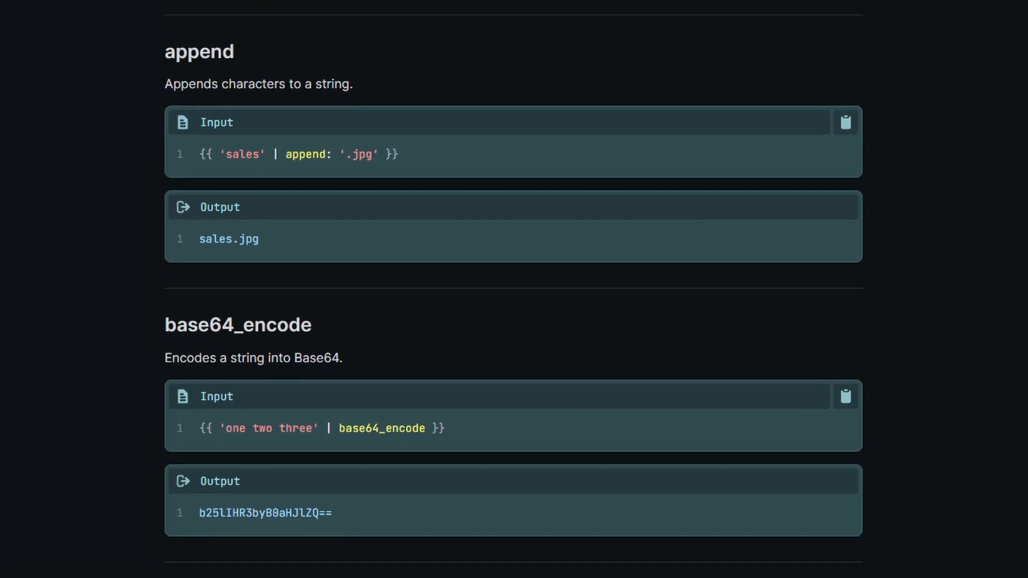
scroll(down, 3)
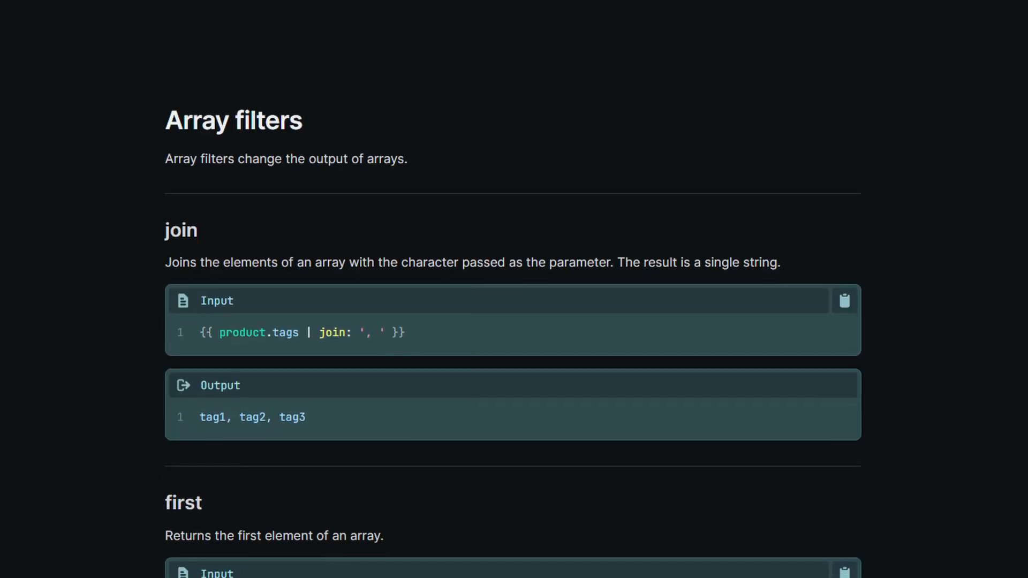
scroll(down, 3)
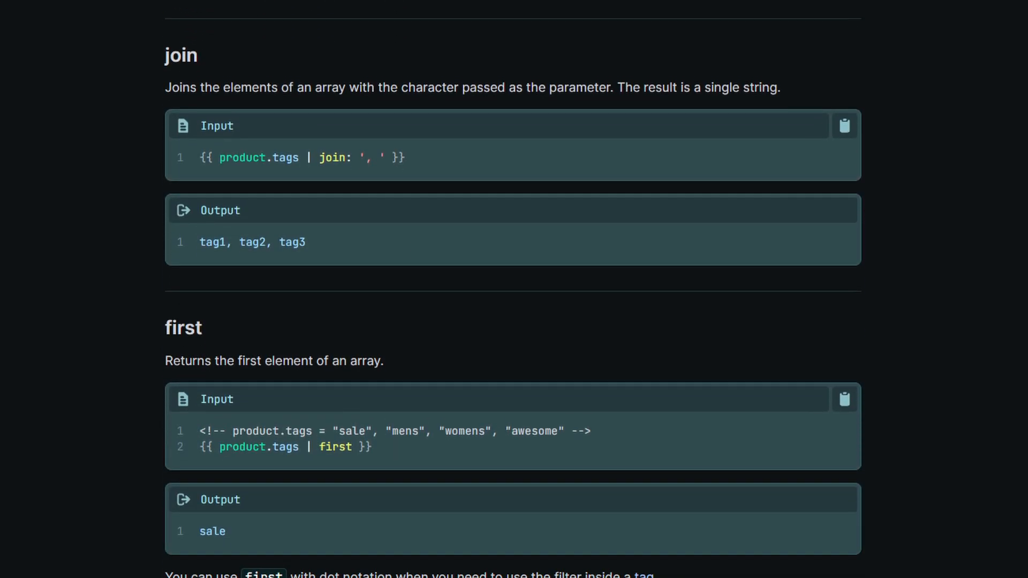
scroll(down, 3)
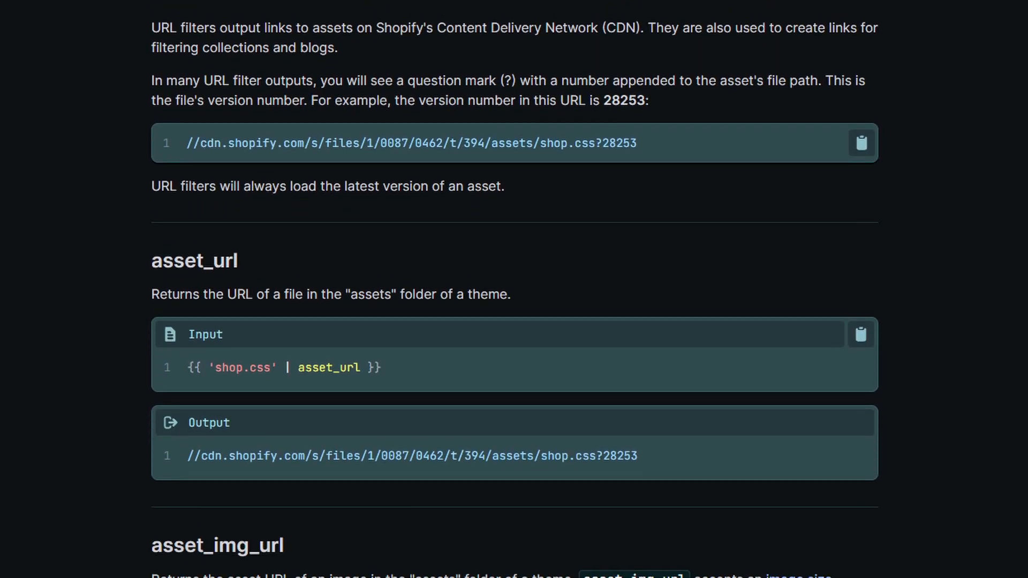
scroll(down, 3)
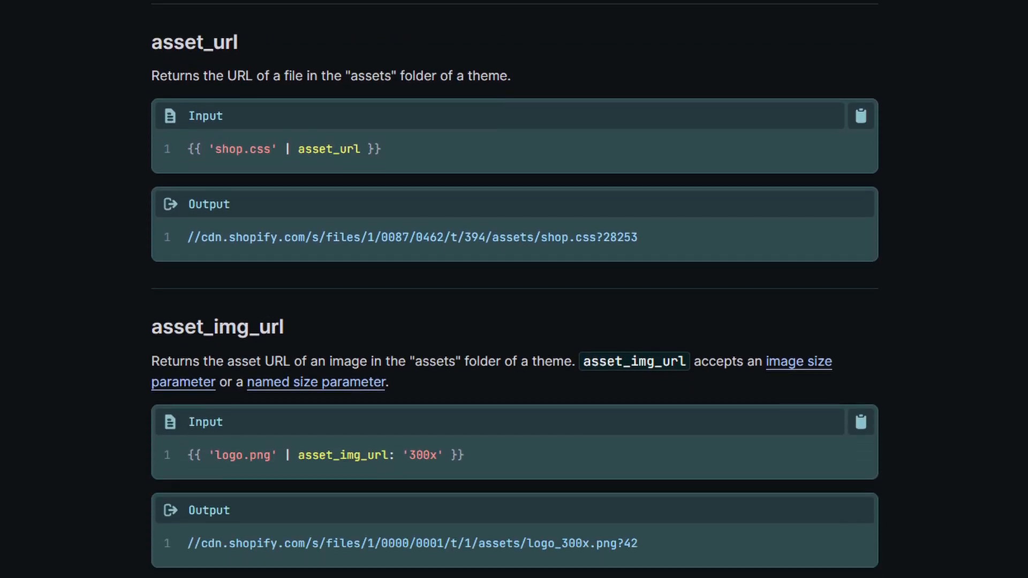